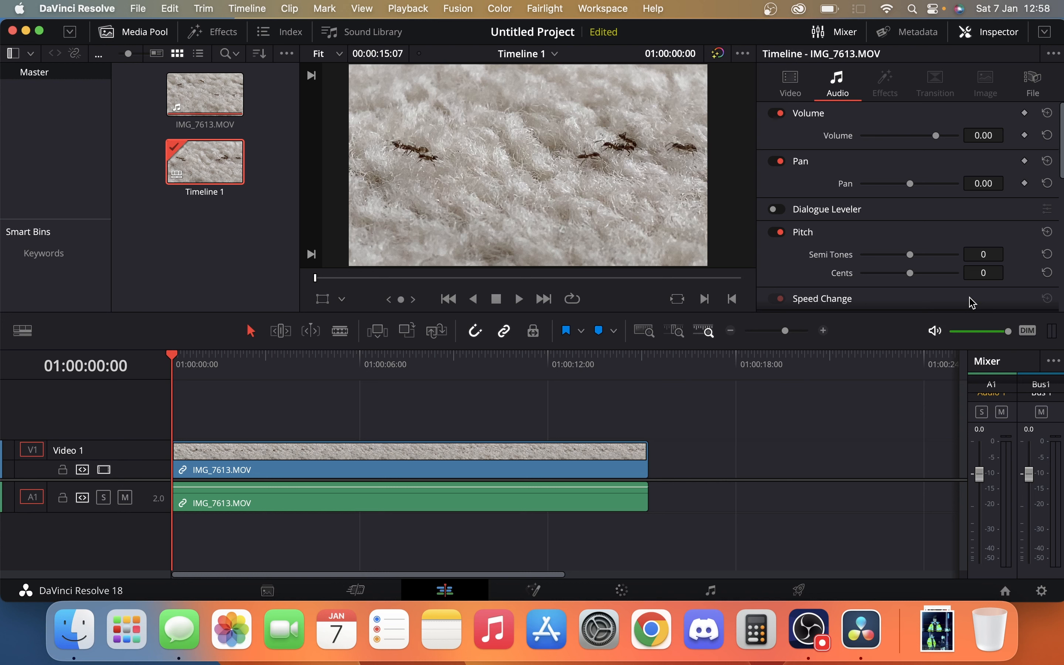
pyautogui.moveTo(125, 497)
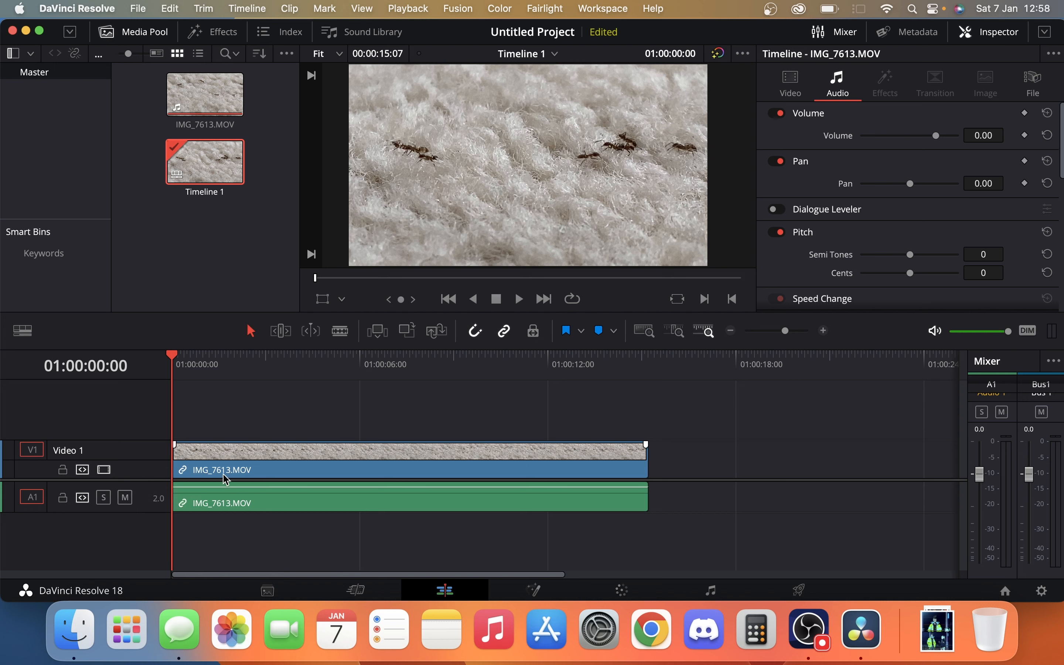
# Select the ant clip on the timeline and bring up its clip options.
pyautogui.click(124, 497)
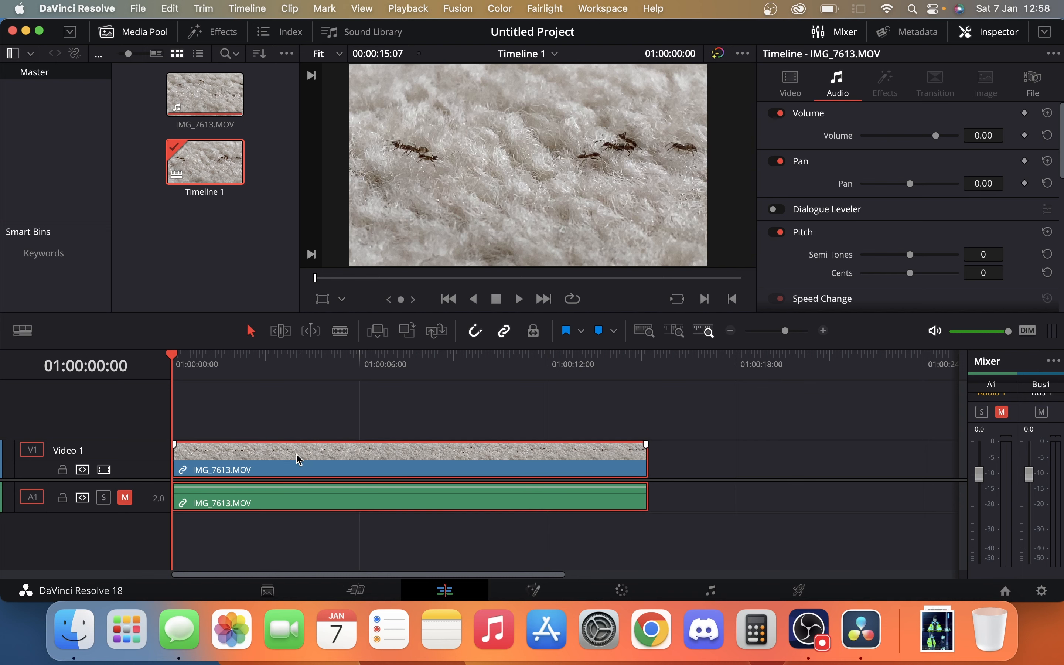
pyautogui.rightClick(296, 458)
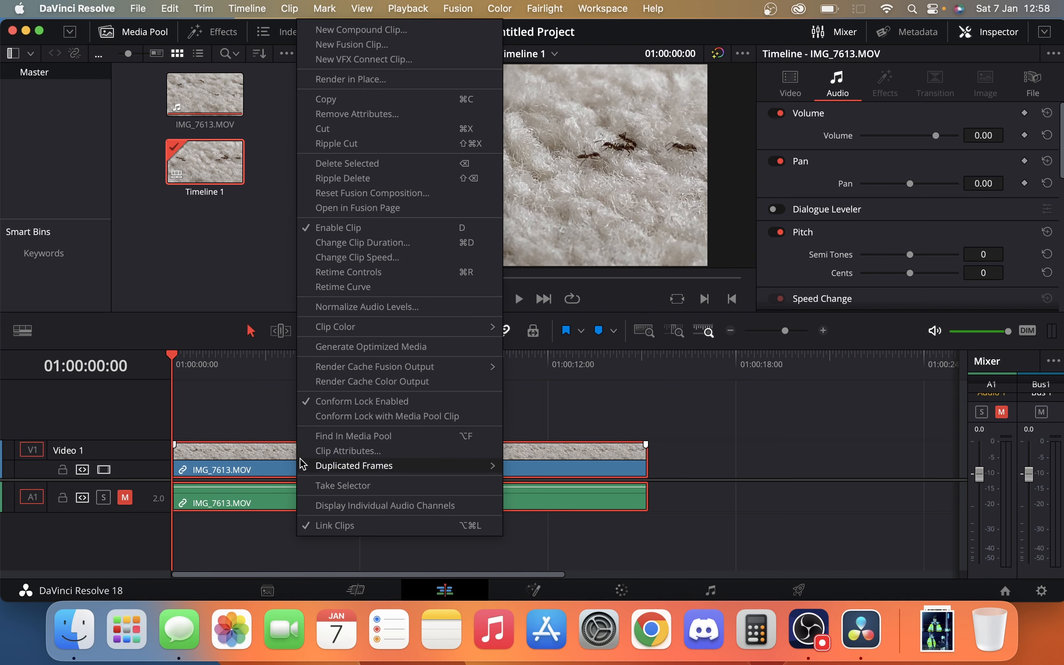
pyautogui.moveTo(339, 525)
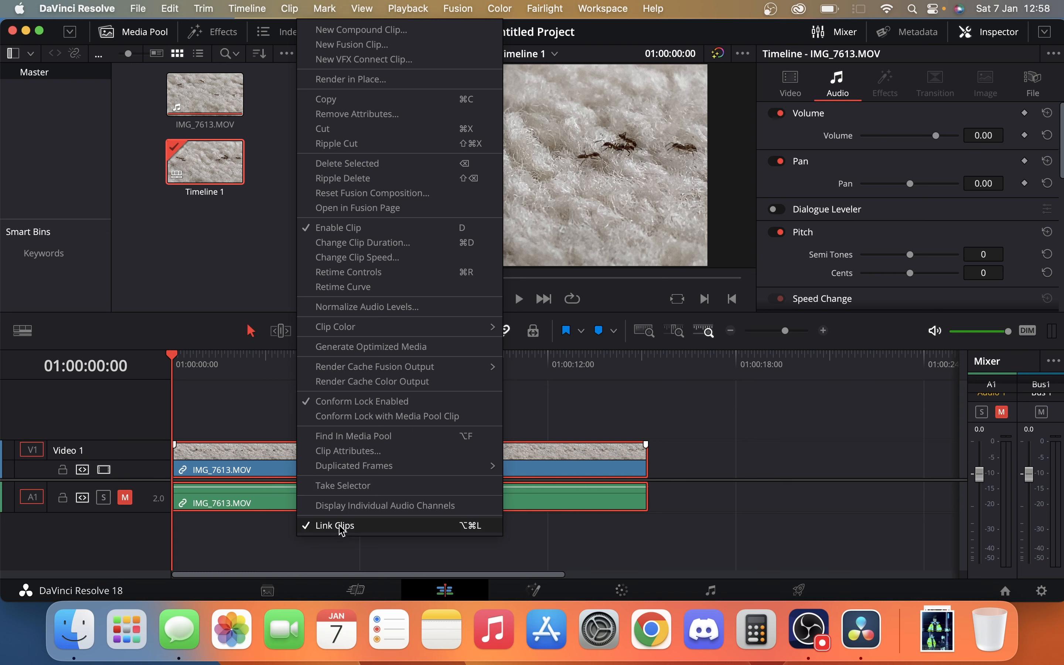
# Untick Link Clips to detach the audio, then remove the audio clip from A1.
pyautogui.click(335, 525)
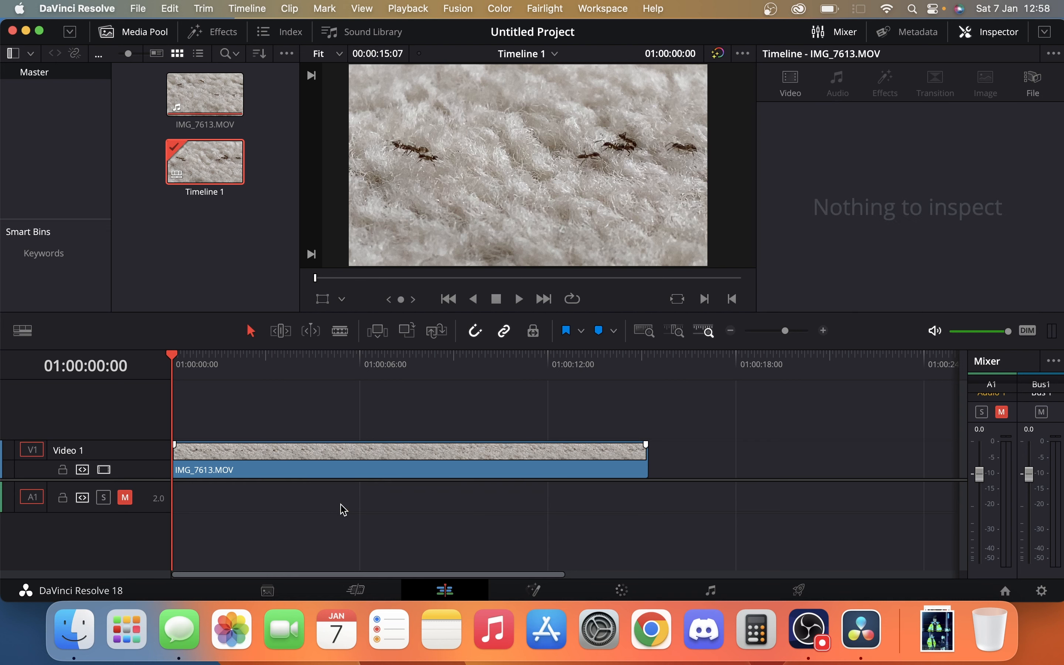
pyautogui.click(518, 298)
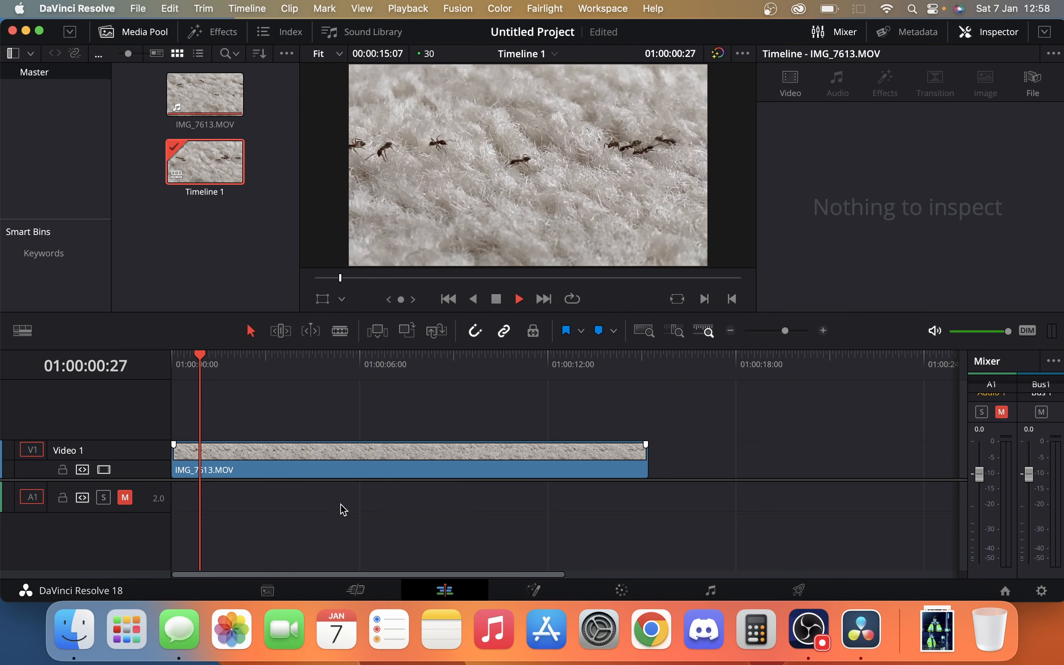